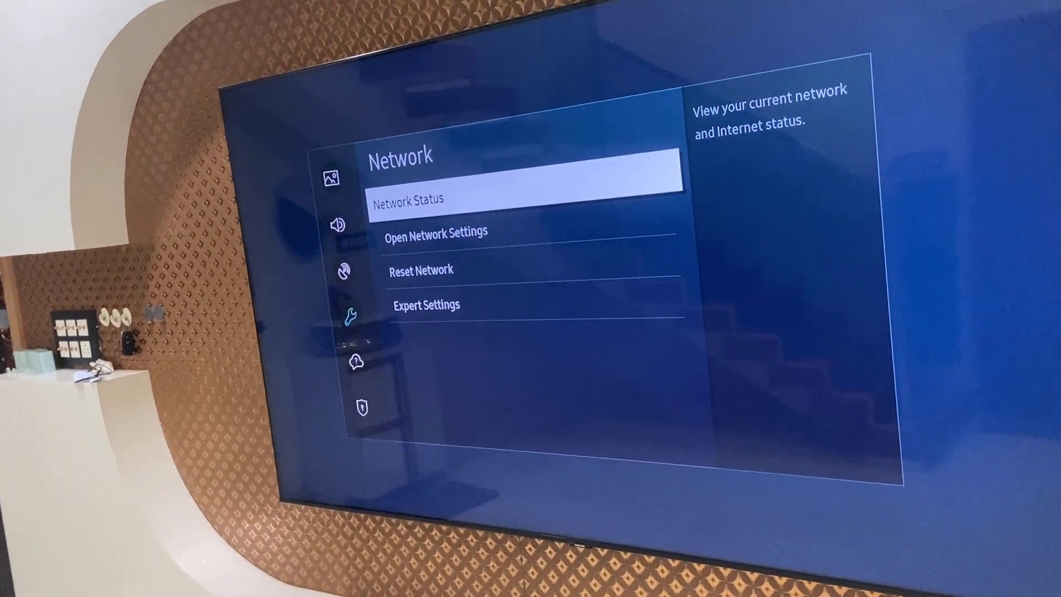
Highlight Network Status under Settings > General > Network on the Samsung TV.
left_click(524, 199)
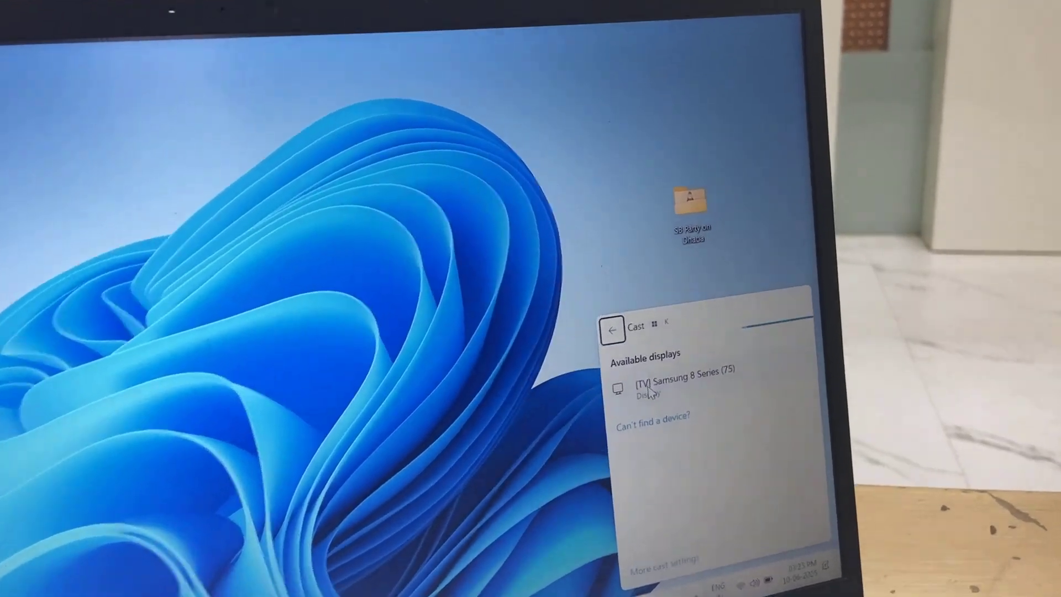
Select '[TV] Samsung 8 Series (75)' under Available displays to start casting.
left_click(676, 378)
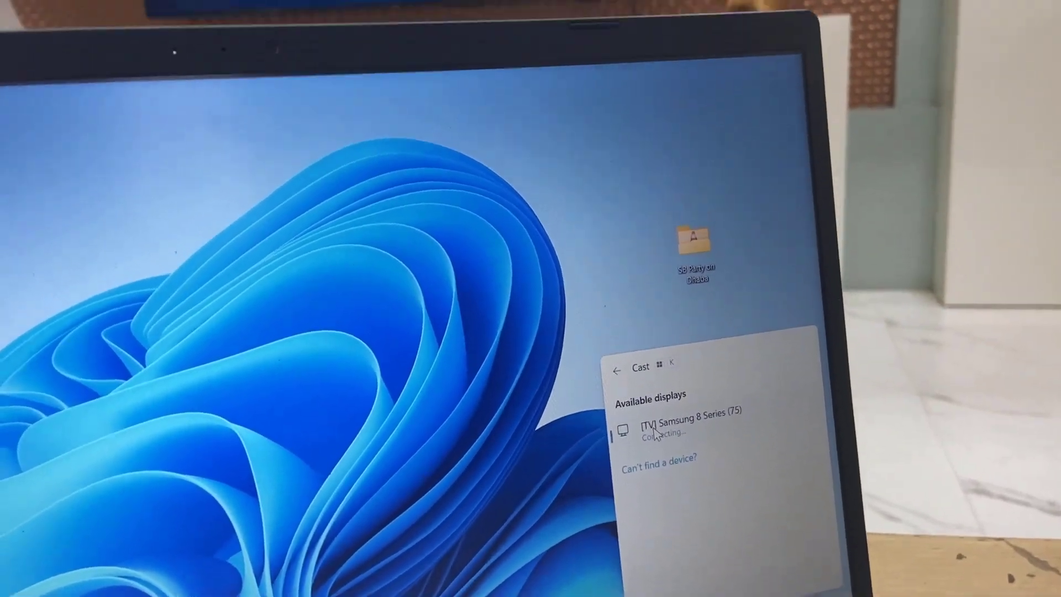